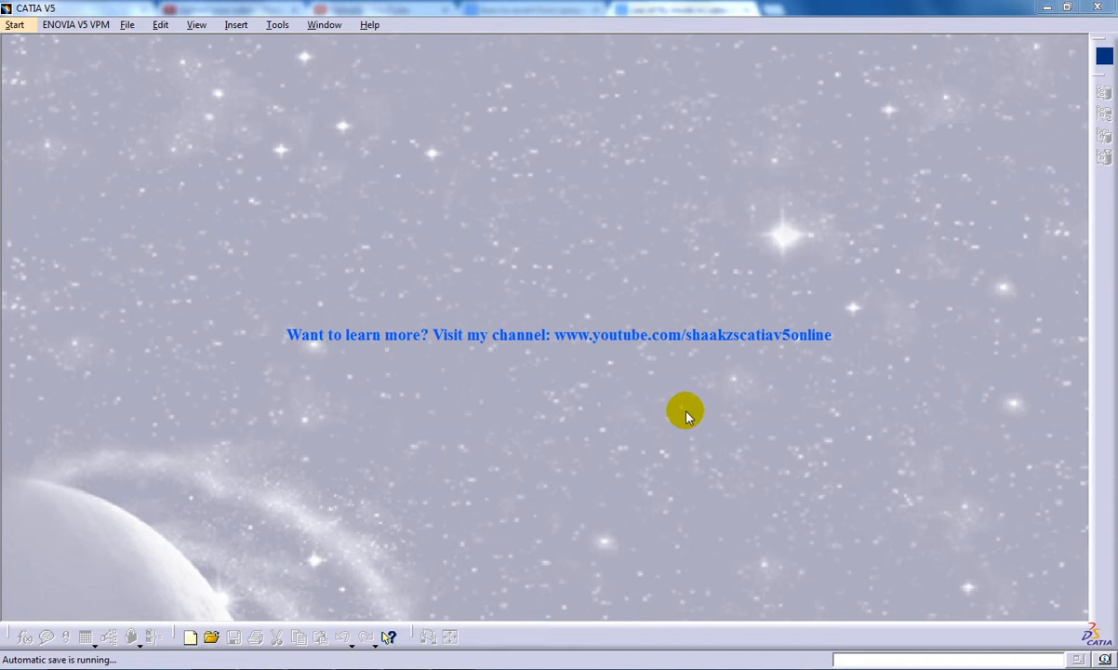
mouse_move(473, 12)
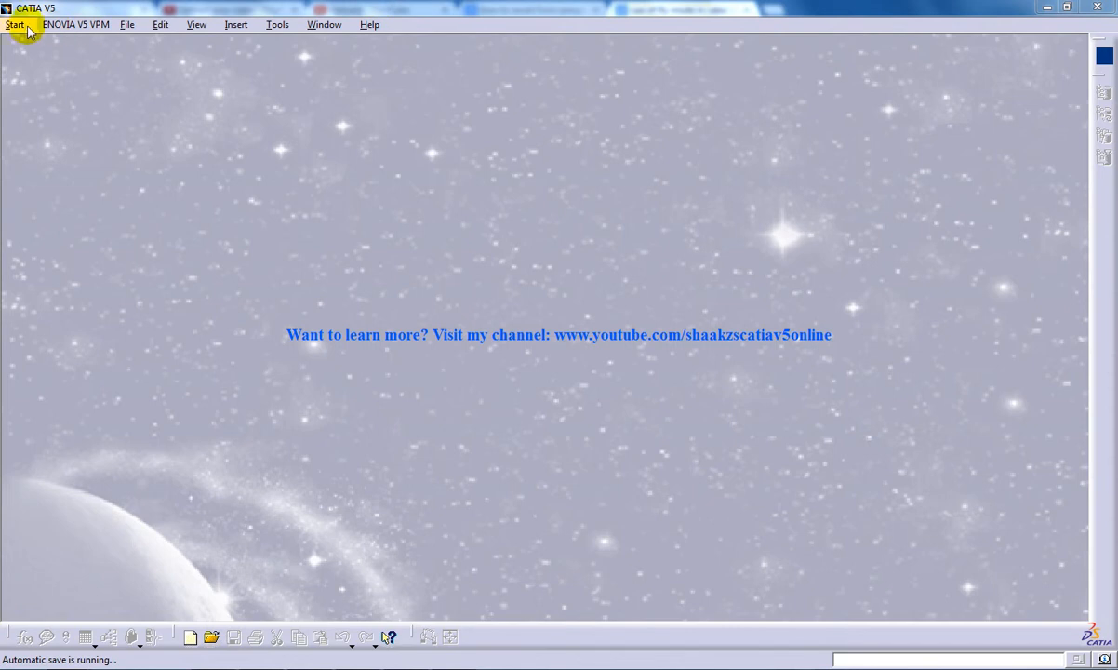
Open the Start menu to show the workbench launcher and recent files list
click(15, 24)
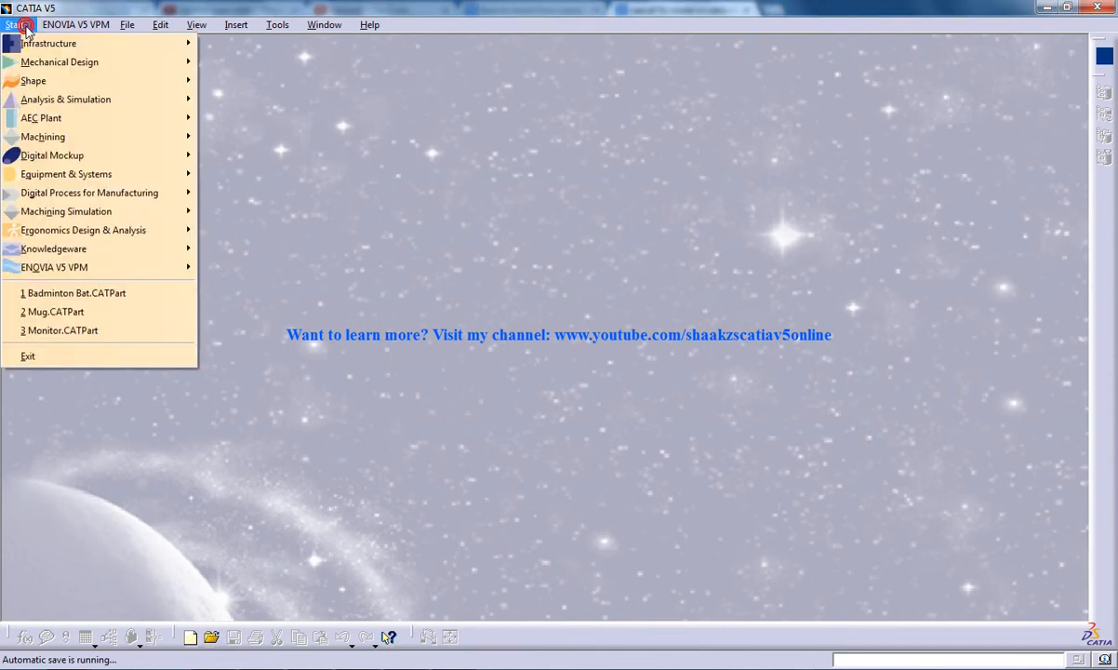
mouse_move(59, 61)
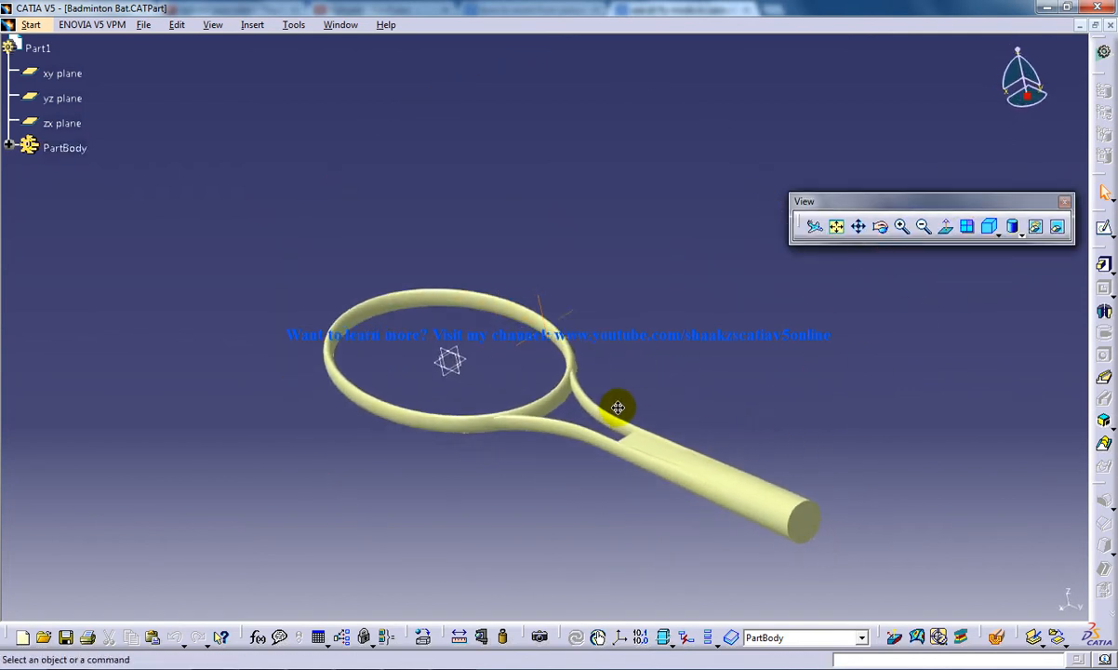
Shift the bat in the view and orbit it to a steeper top-down angle
drag(617, 407, 572, 407)
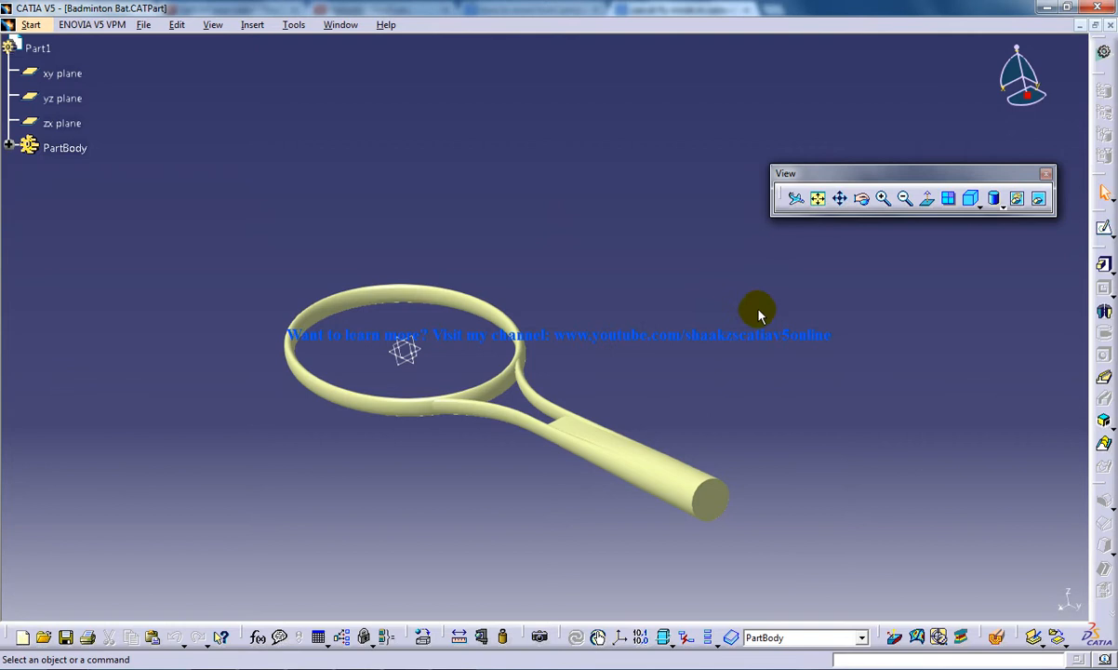
mouse_move(703, 484)
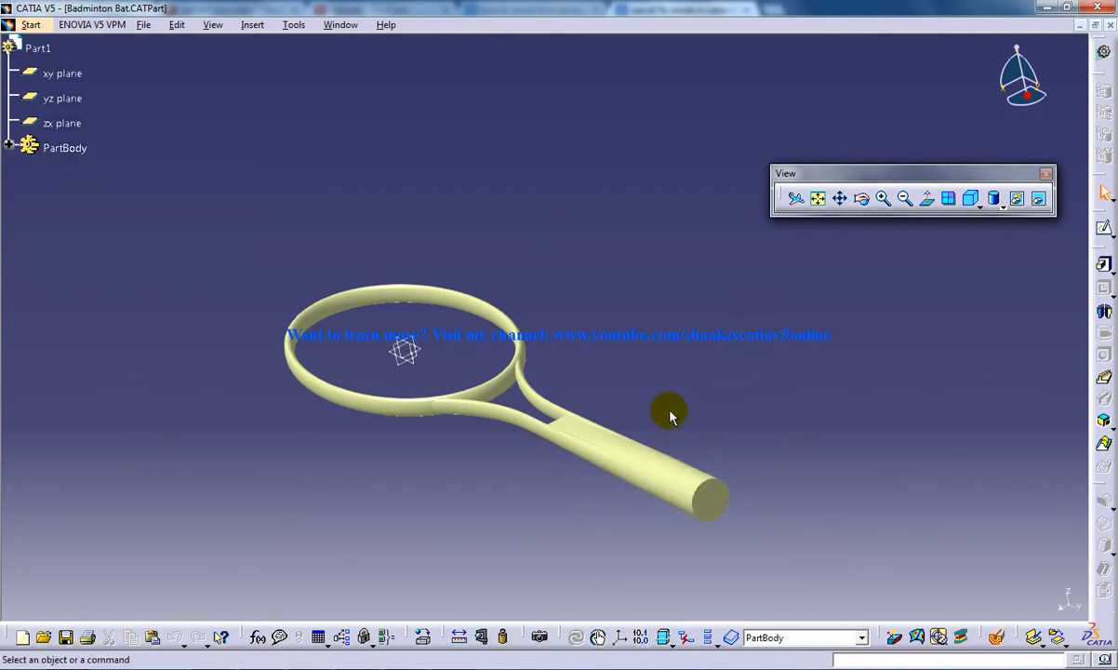
drag(670, 414, 633, 453)
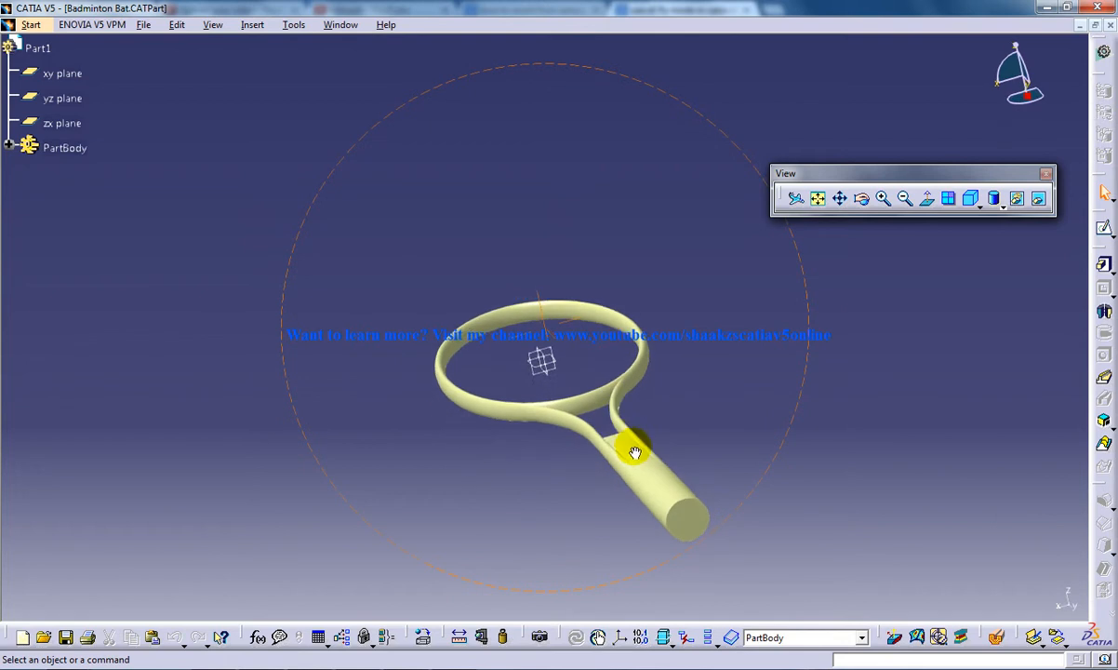
drag(636, 453, 567, 416)
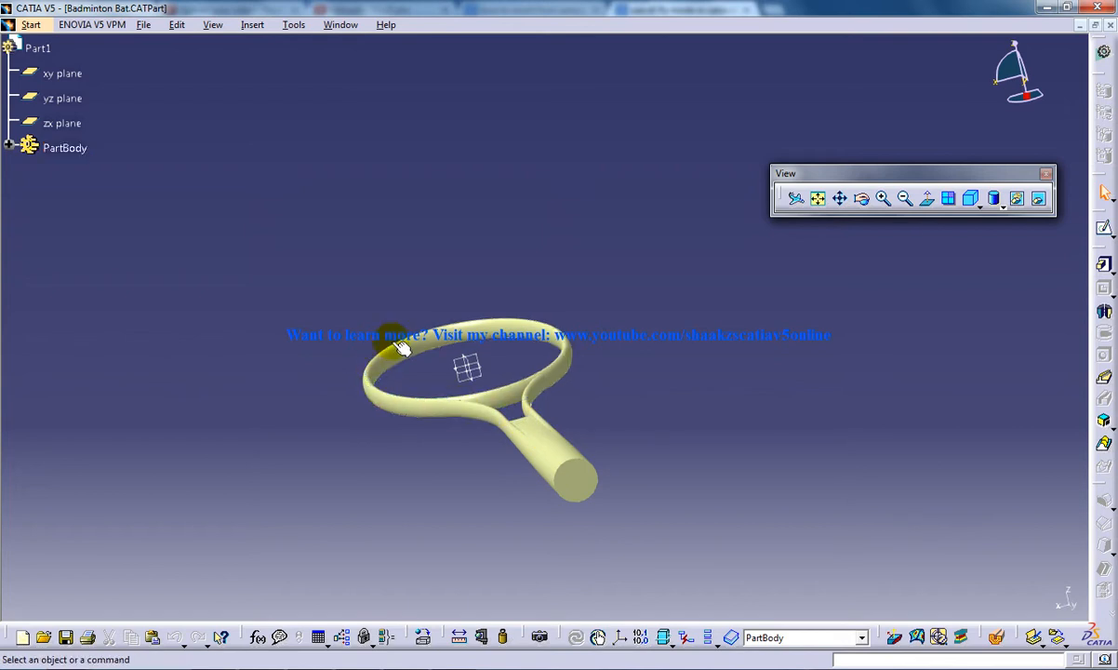
mouse_move(802, 259)
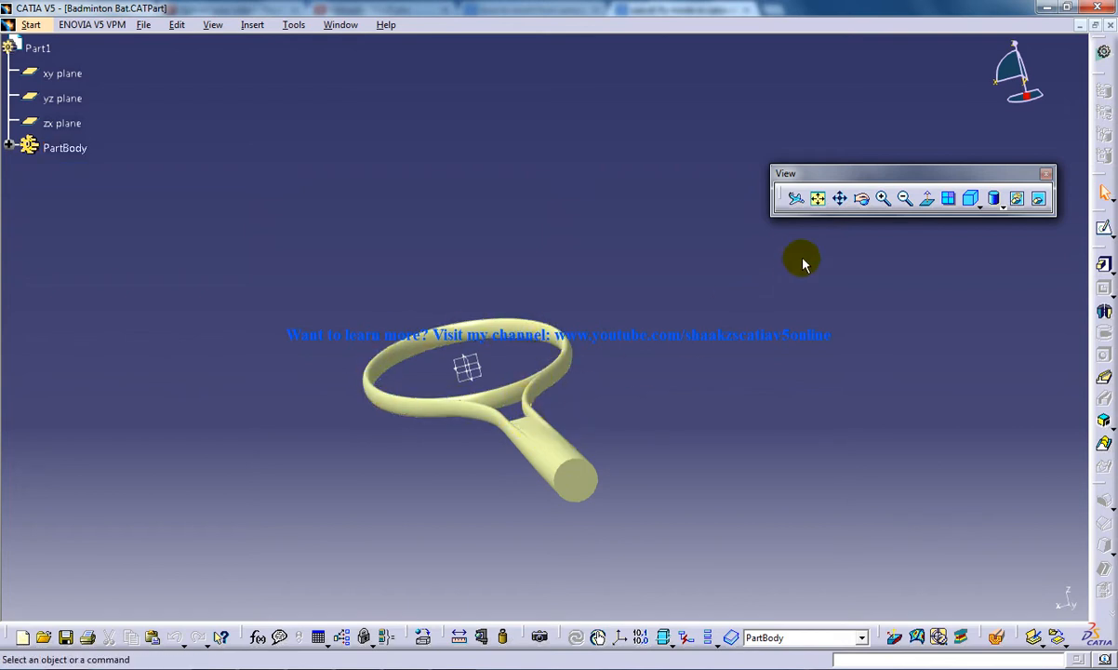
Switch to perspective Fly mode and fly into the handle end of the bat
click(796, 199)
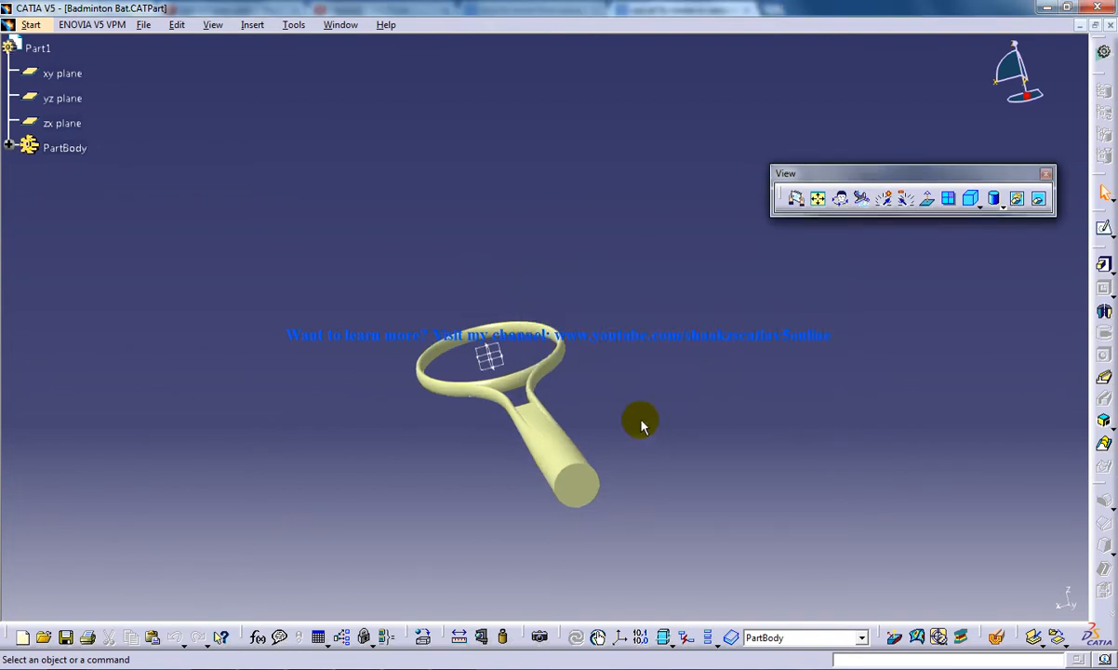
mouse_move(767, 287)
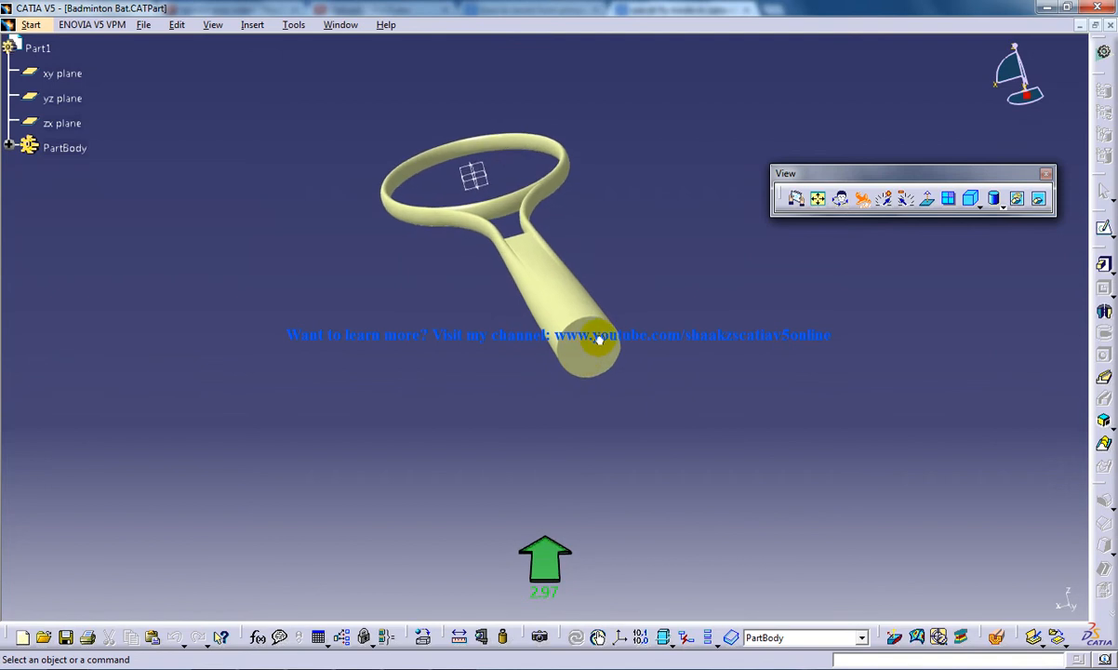
drag(601, 340, 650, 307)
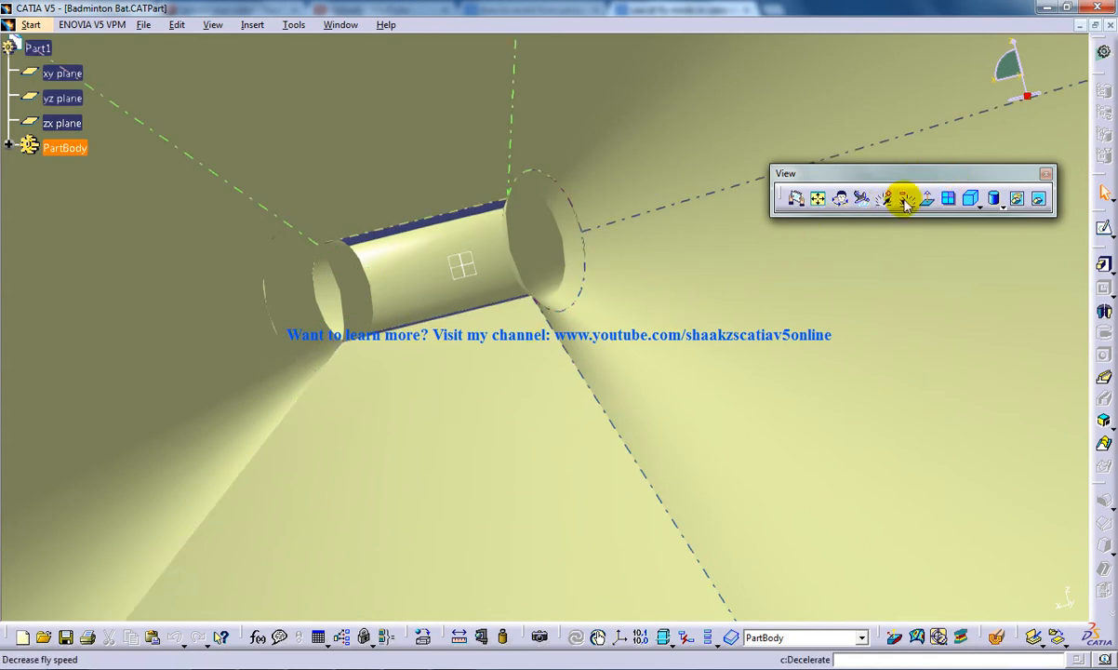
mouse_move(908, 198)
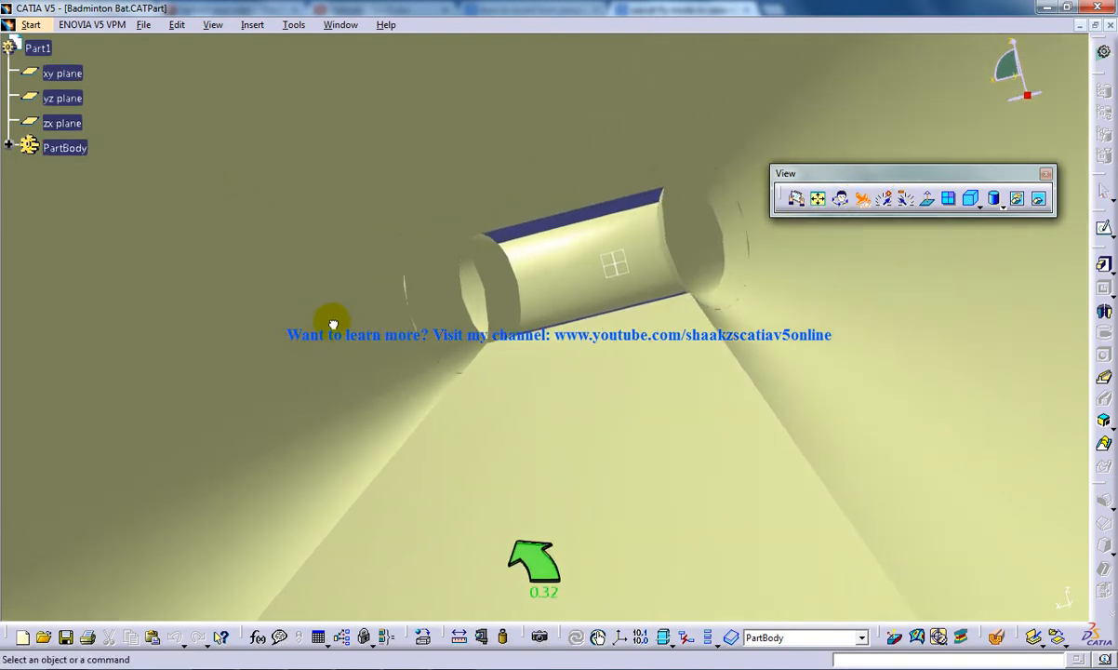
Fly along the handle interior toward its junction with the frame
drag(333, 324, 449, 297)
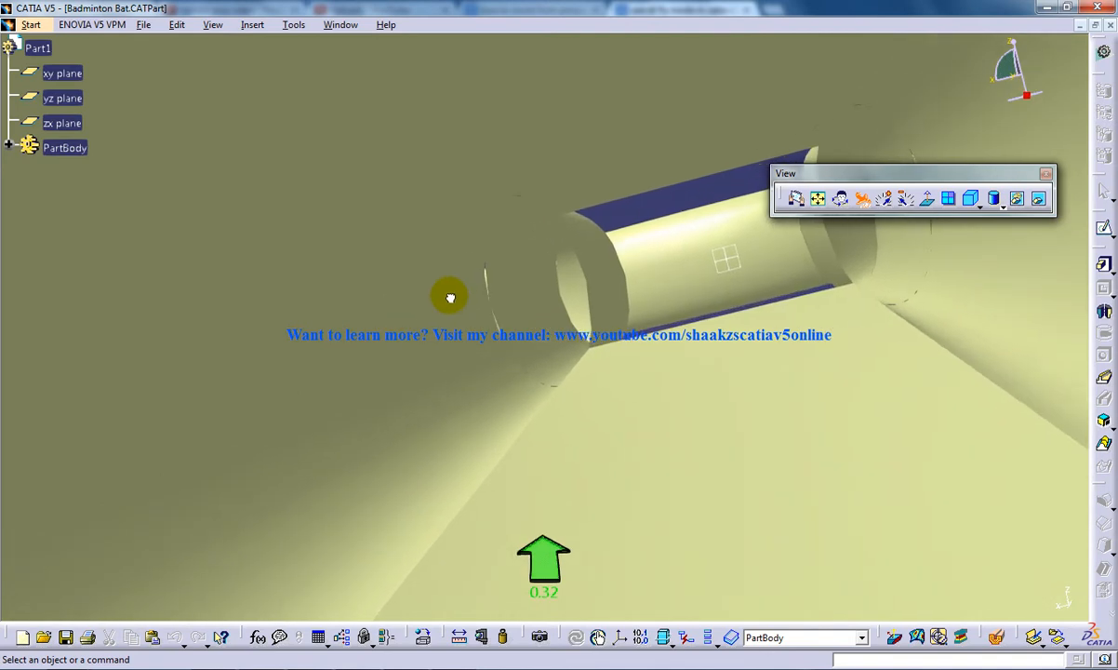
drag(449, 296, 493, 287)
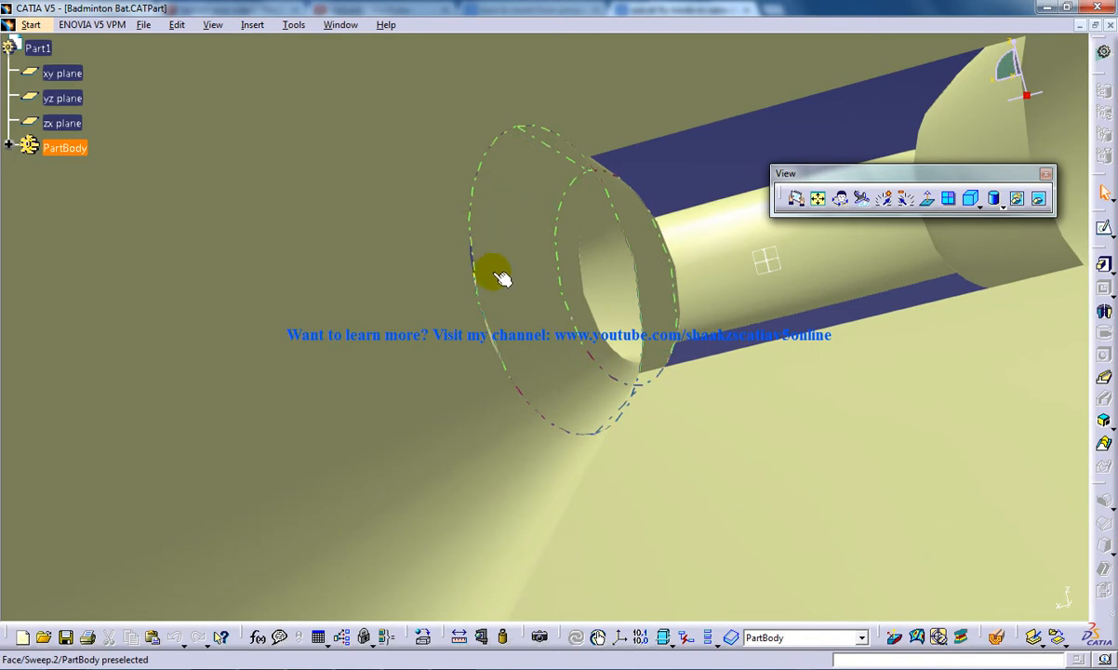
click(852, 198)
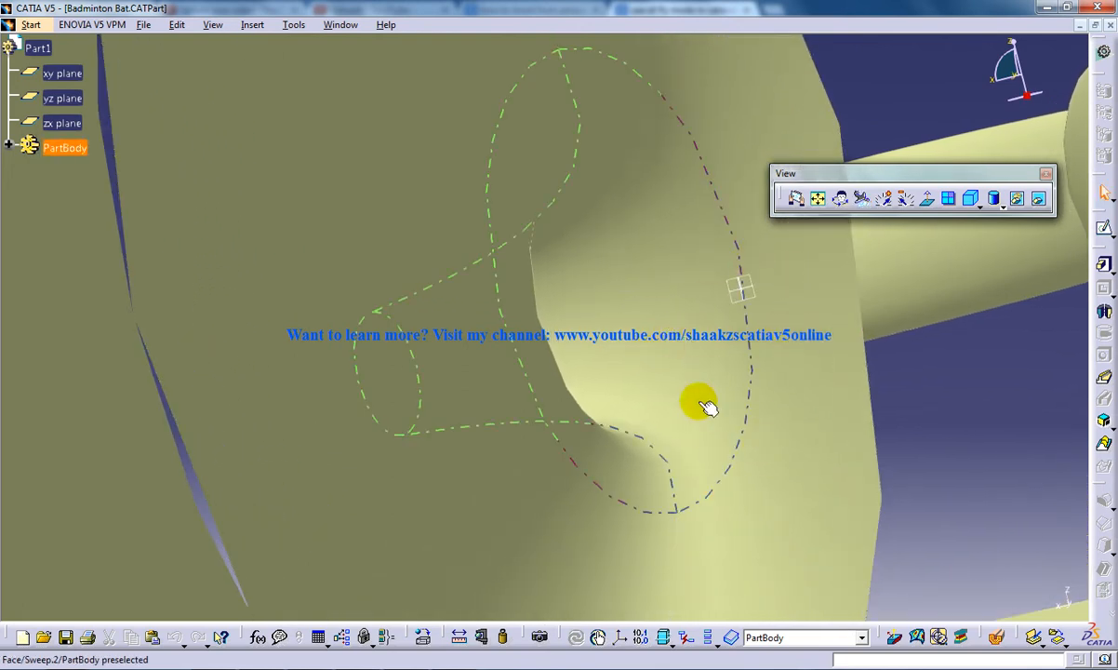
Use Turn Head to look around the inner walls at the handle-to-frame junction
click(840, 198)
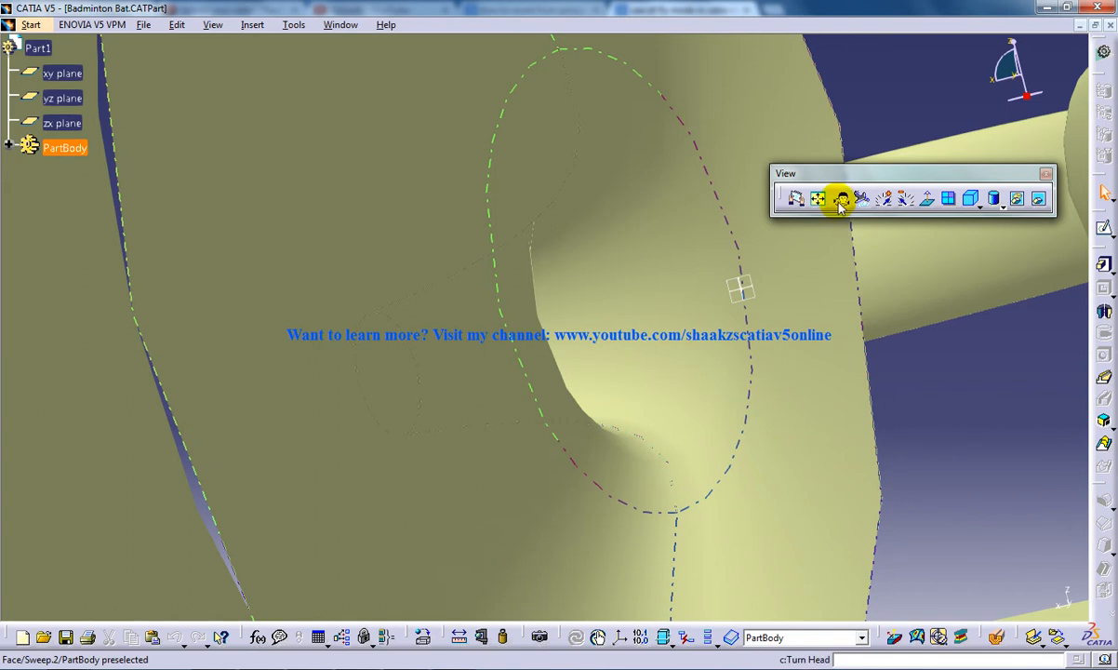
click(840, 198)
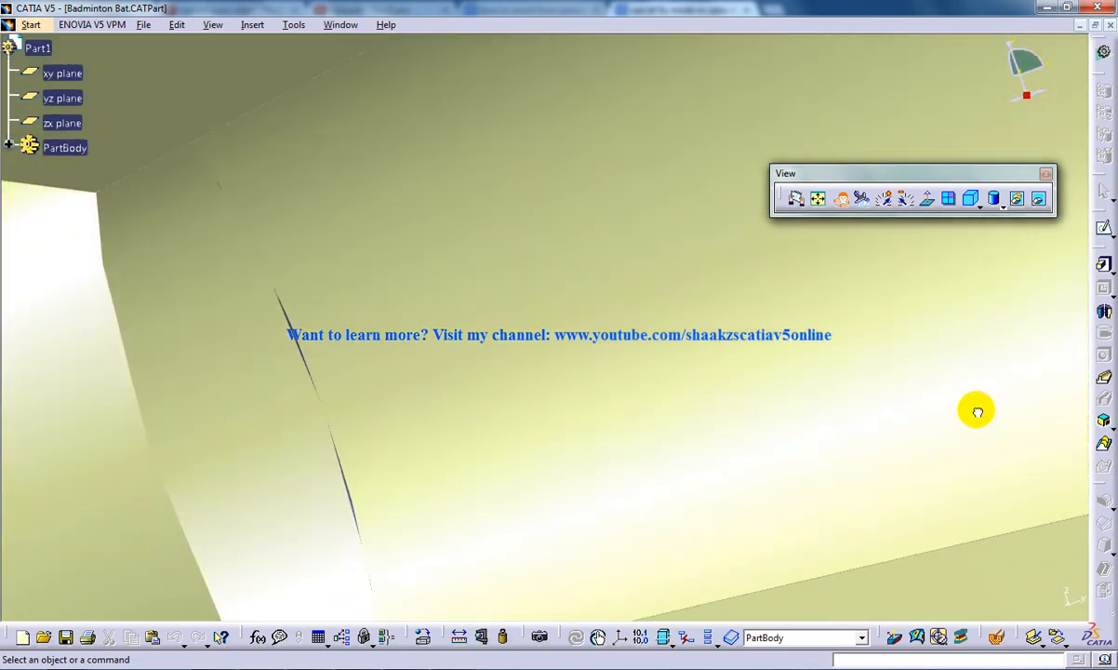
drag(977, 410, 882, 406)
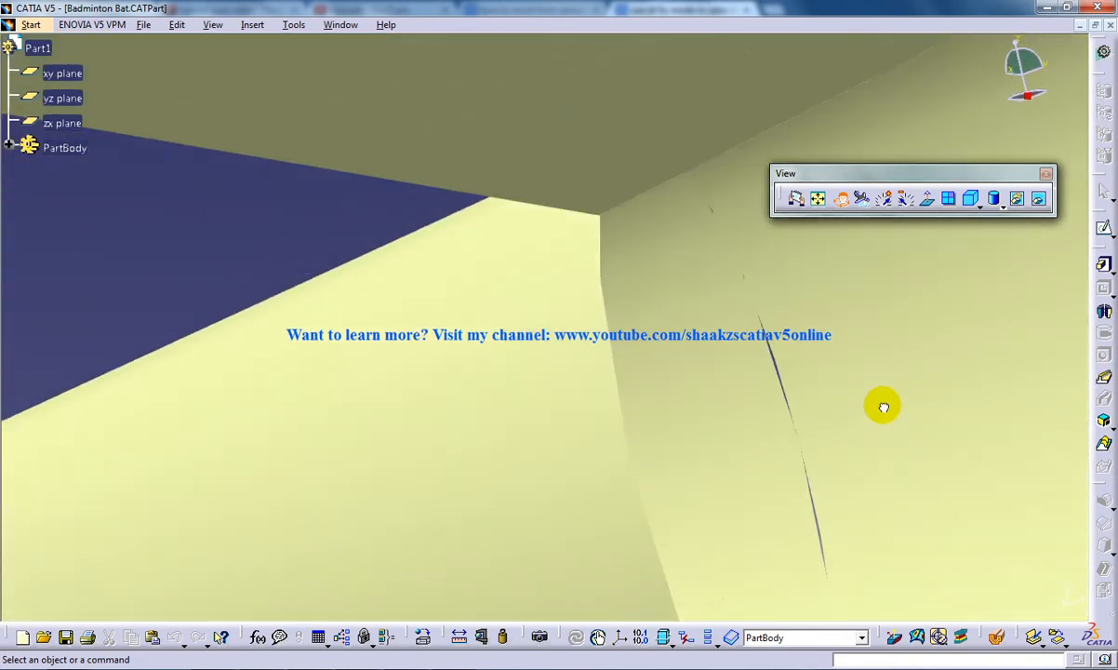
drag(883, 407, 717, 464)
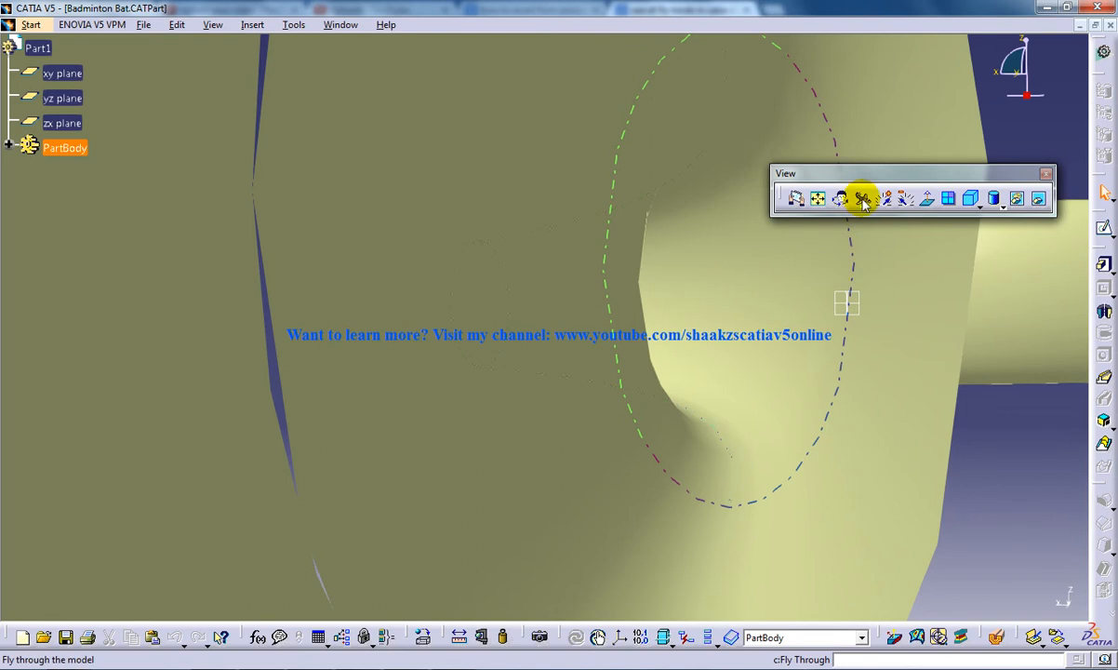
mouse_move(863, 198)
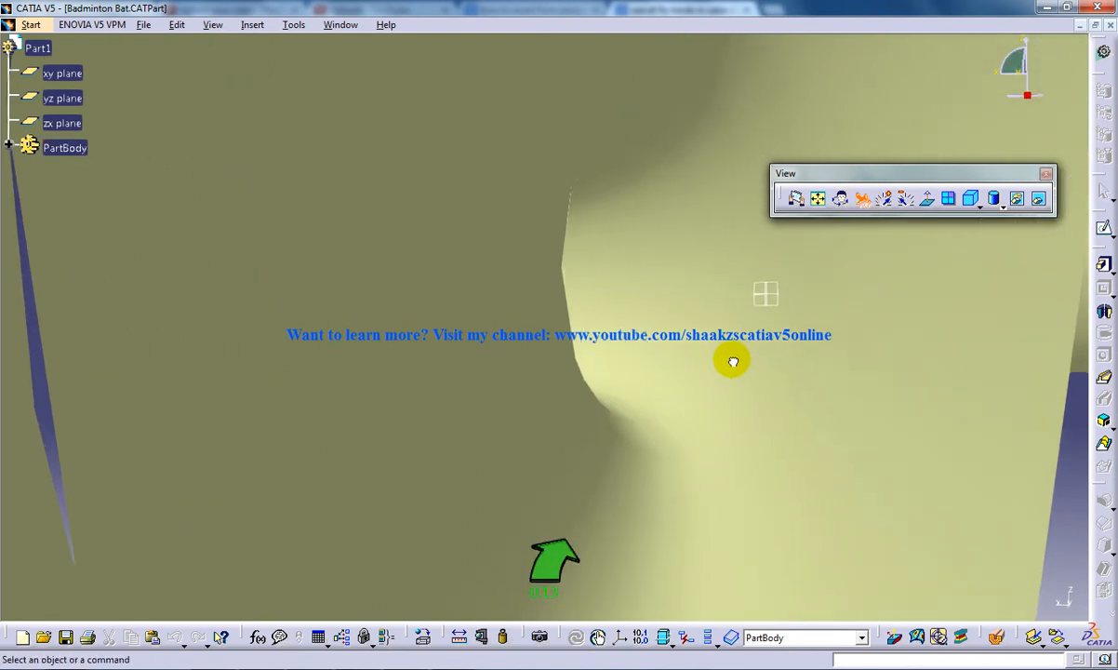
Fly past the handle junction up to the frame's curved inner wall
drag(732, 361, 614, 297)
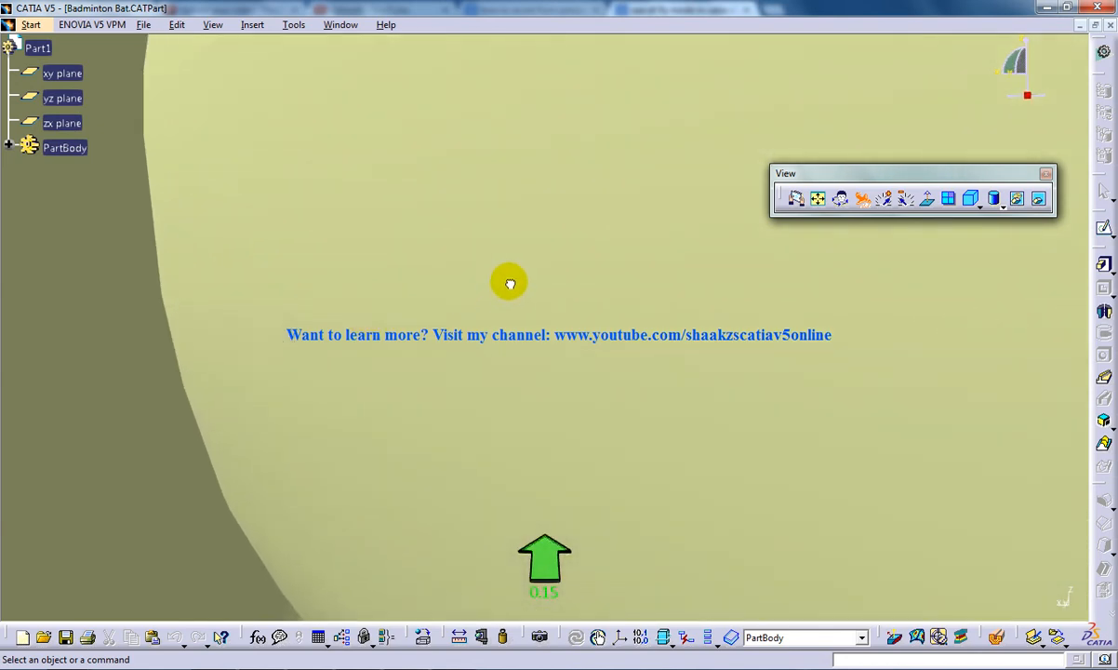
drag(509, 282, 373, 291)
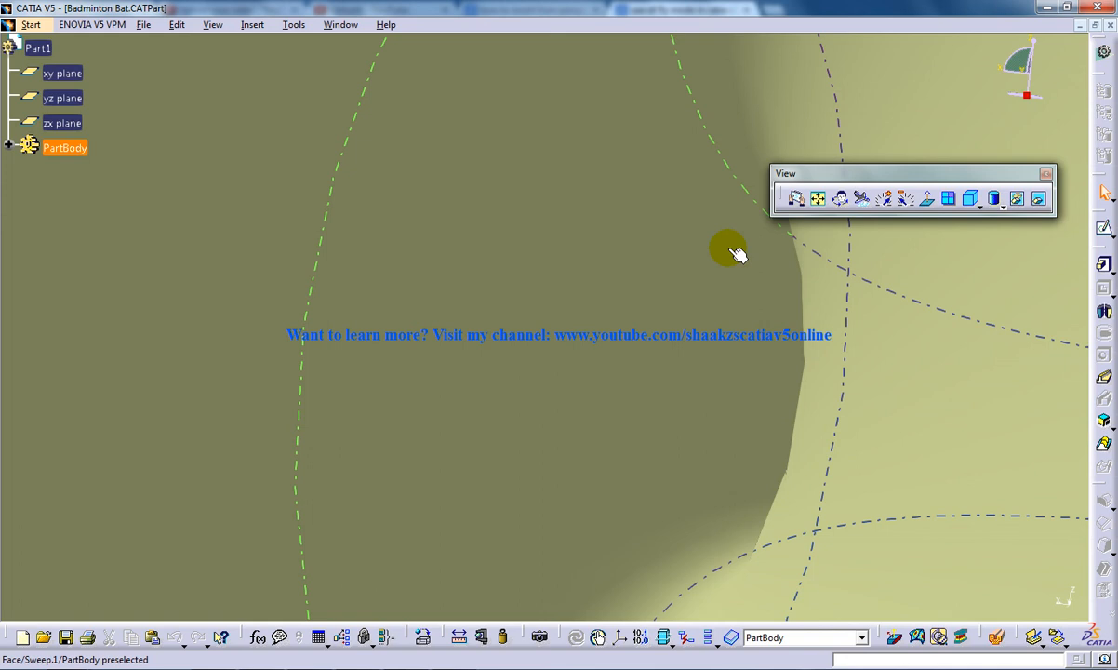
mouse_move(521, 394)
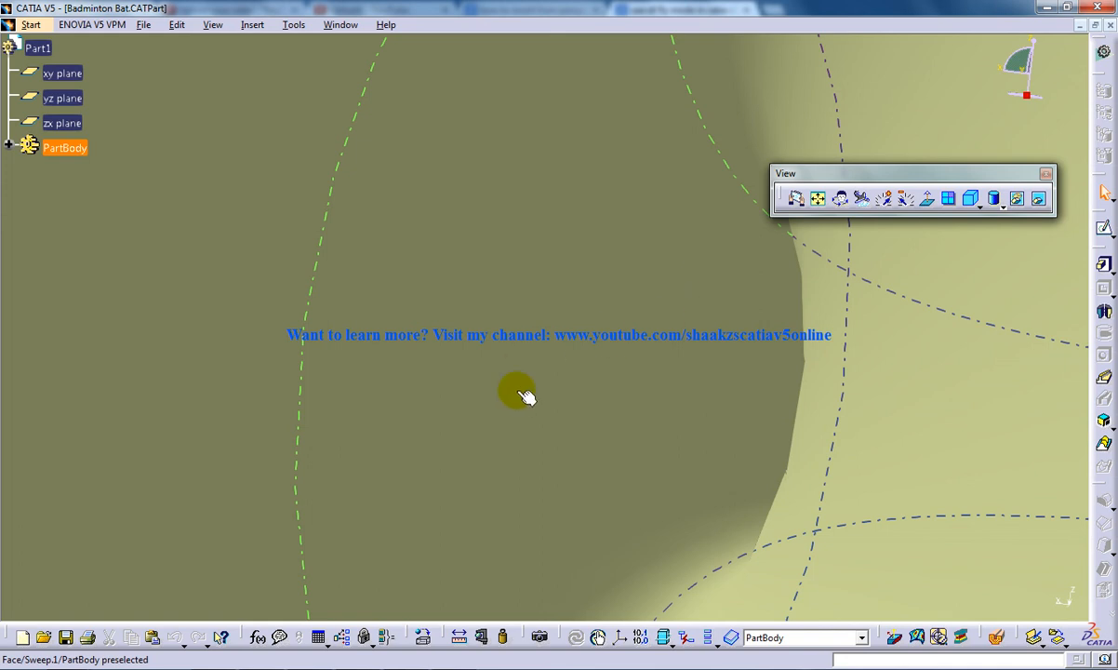